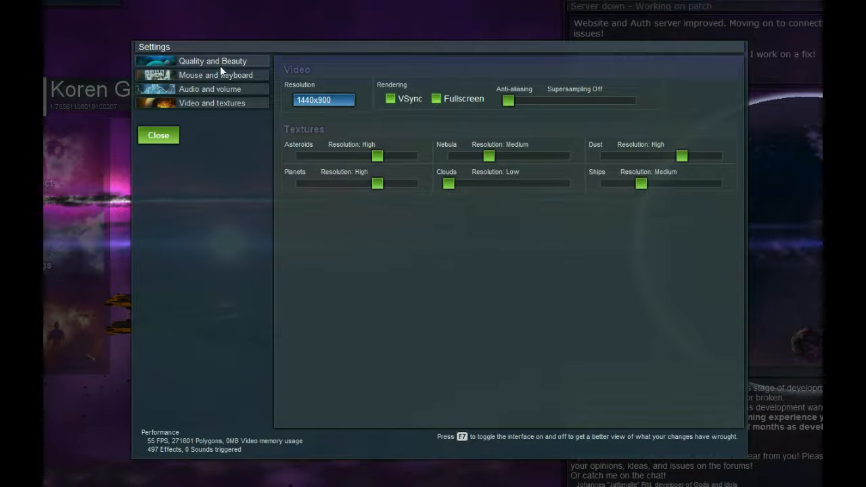
# Open Quality and Beauty settings and toggle ship Glow off and back on, keeping Trails enabled
pyautogui.click(212, 60)
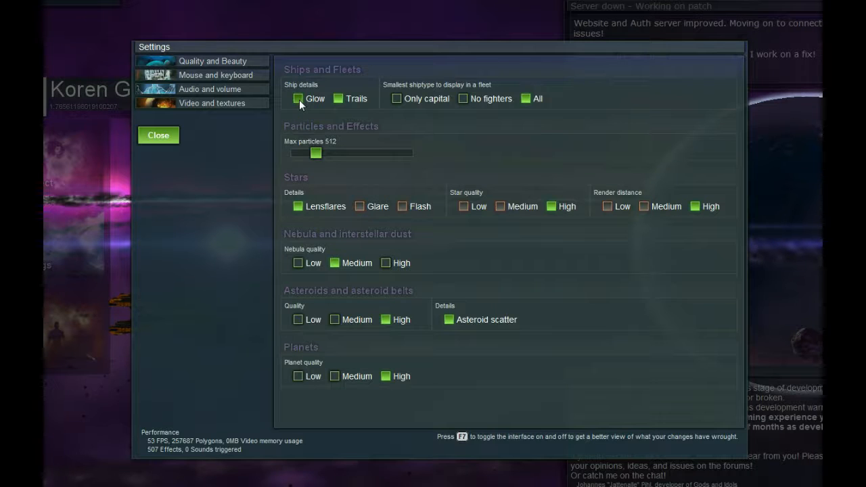
pyautogui.click(297, 98)
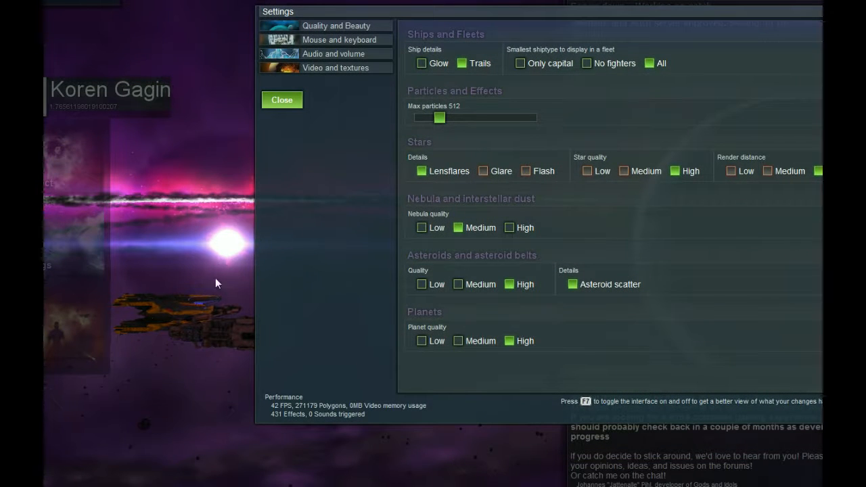
pyautogui.moveTo(193, 335)
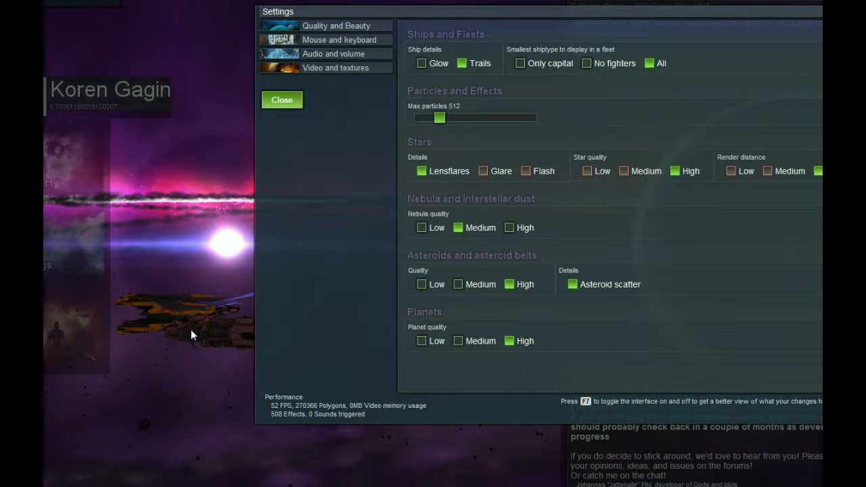
pyautogui.click(421, 62)
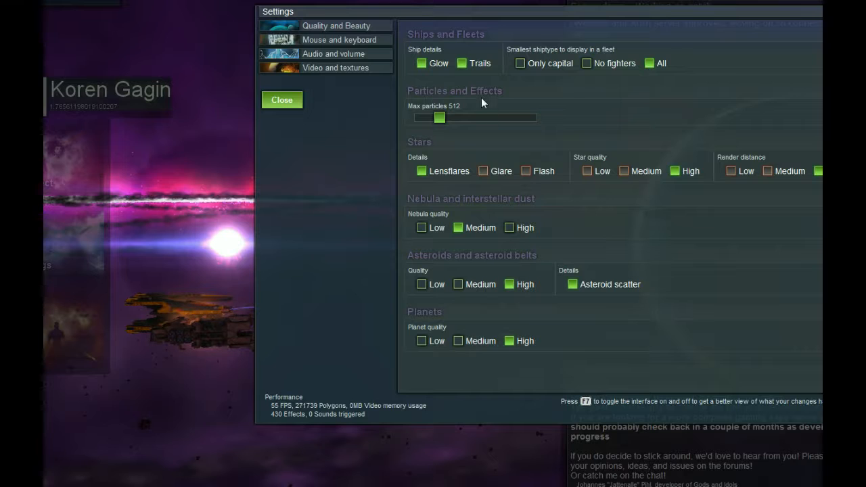
pyautogui.click(462, 63)
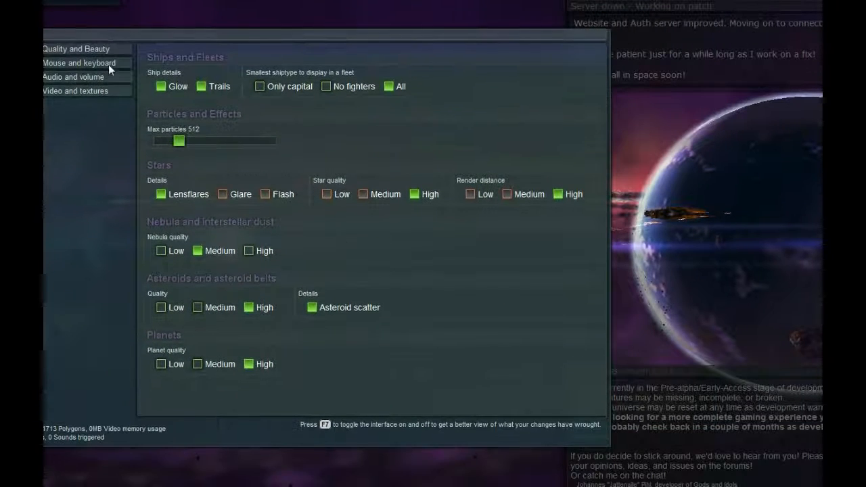
pyautogui.click(199, 86)
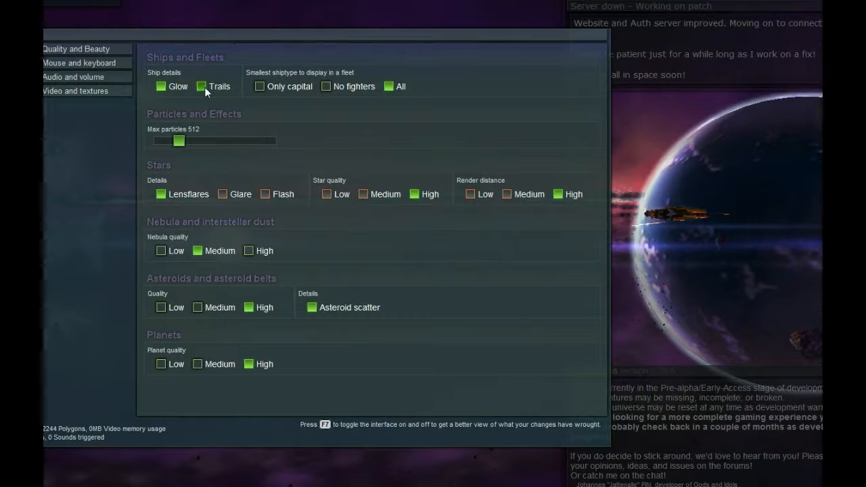
pyautogui.click(260, 86)
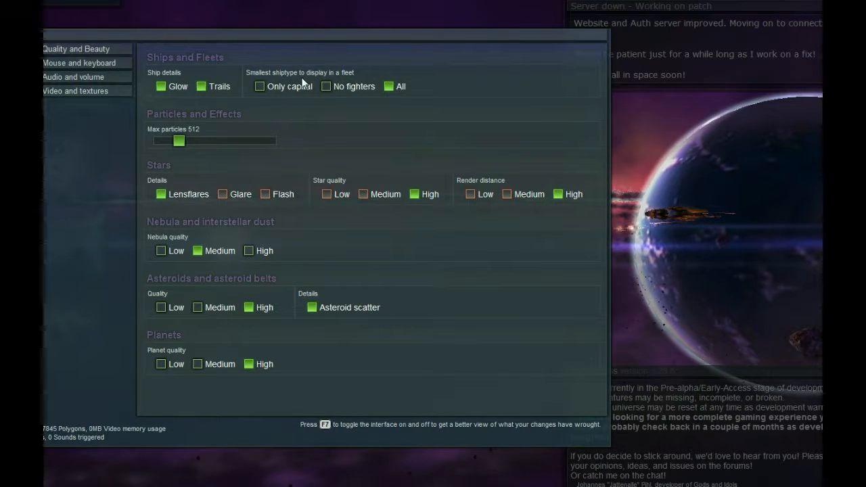
pyautogui.moveTo(320, 217)
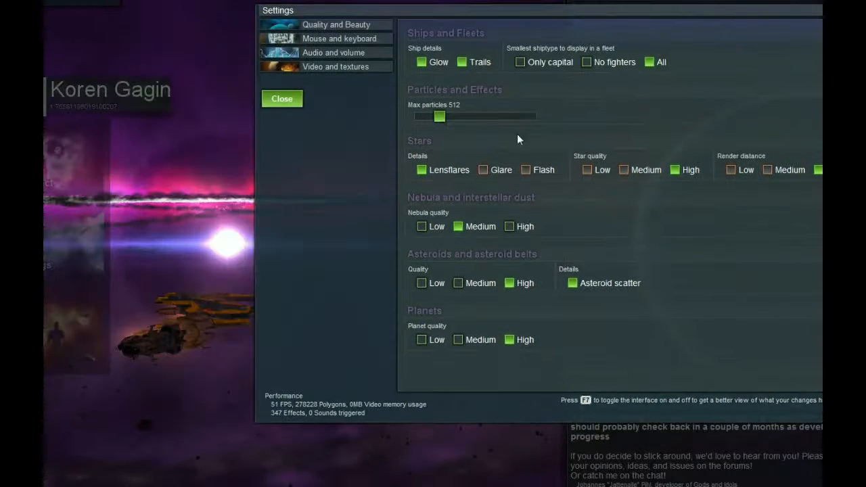
pyautogui.click(422, 170)
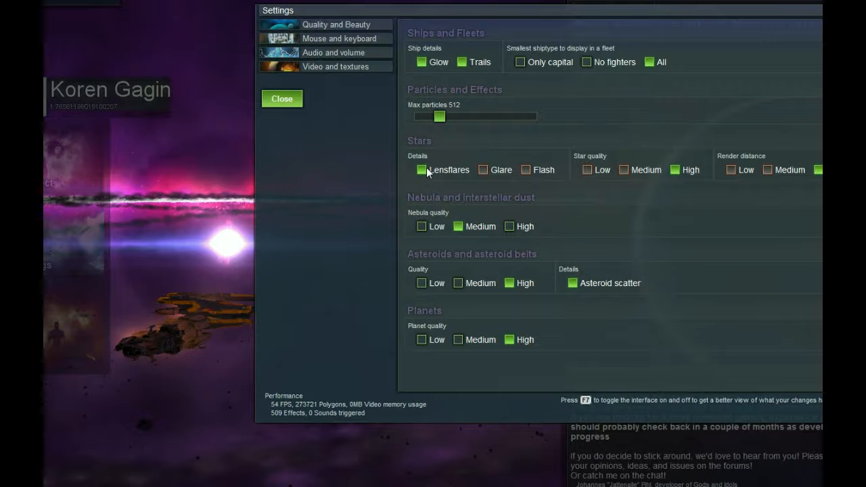
pyautogui.click(421, 169)
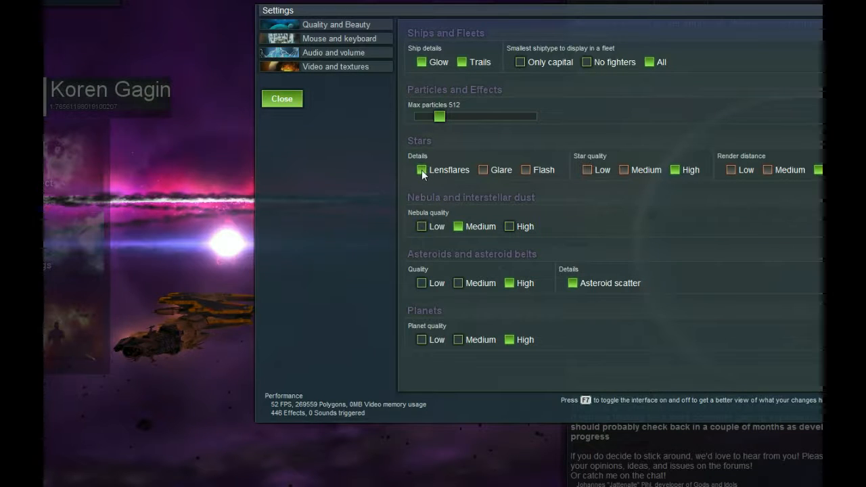
pyautogui.click(422, 170)
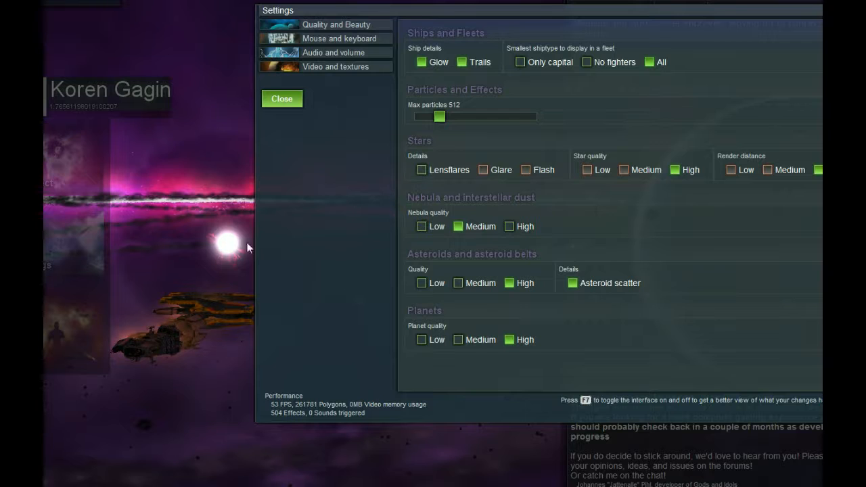
pyautogui.moveTo(217, 224)
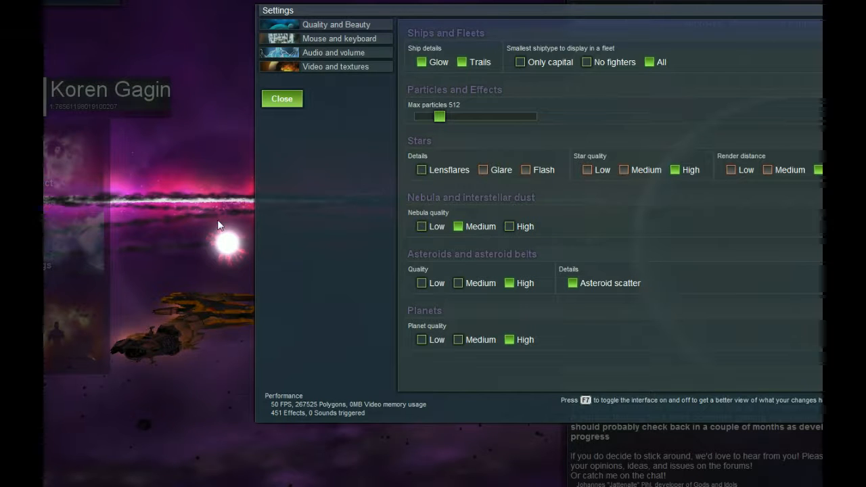
pyautogui.moveTo(224, 251)
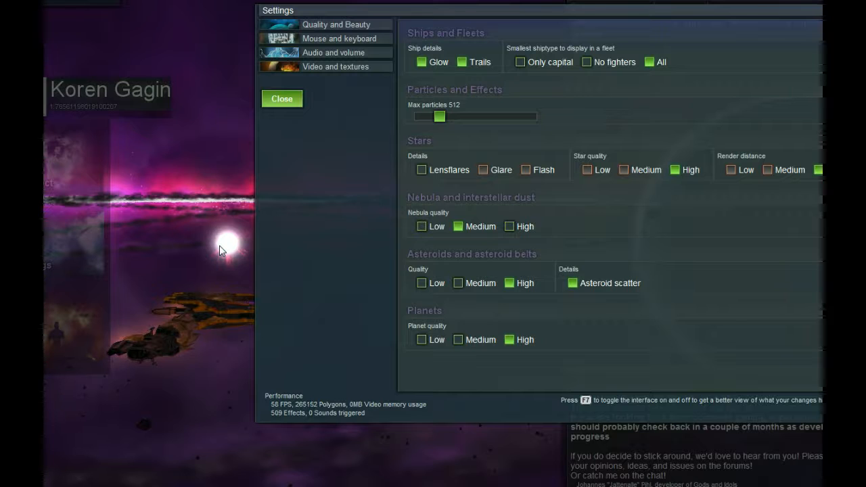
pyautogui.click(422, 169)
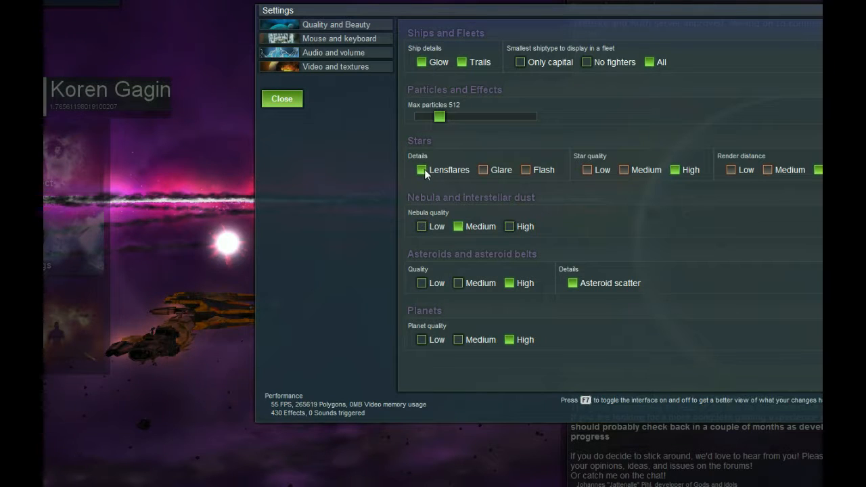
pyautogui.click(422, 170)
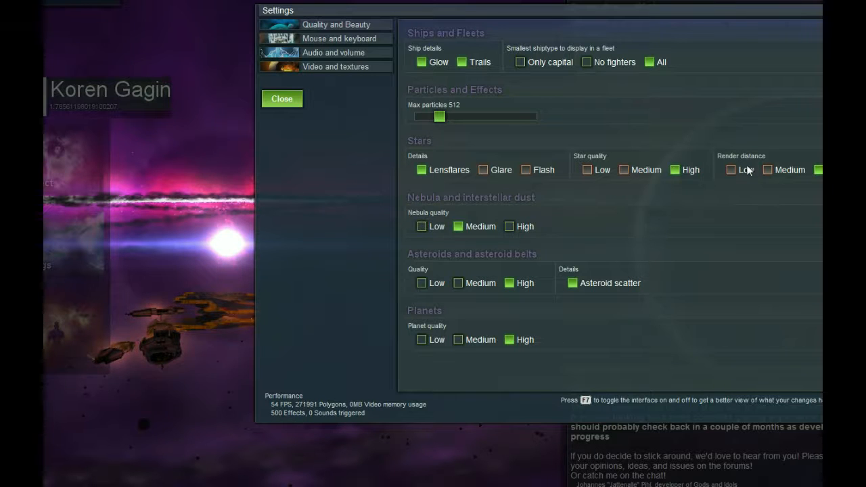
pyautogui.moveTo(790, 175)
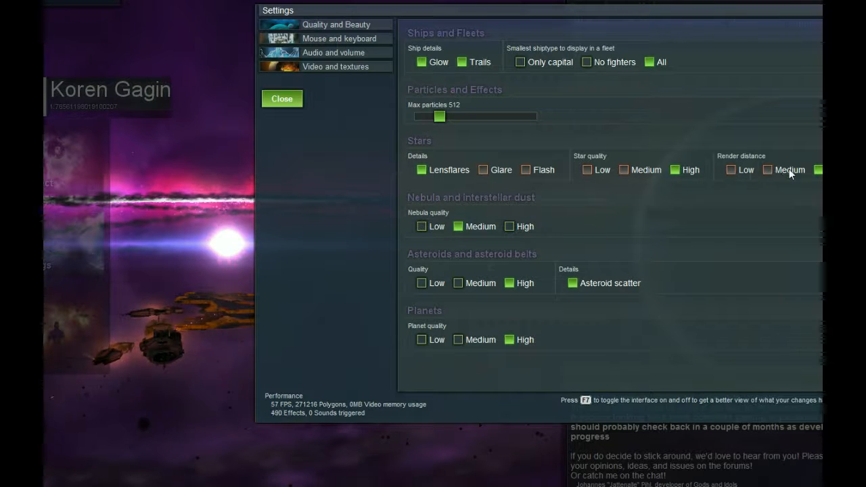
# Switch nebula quality briefly through Low, then leave it on High with Medium unchecked
pyautogui.click(422, 226)
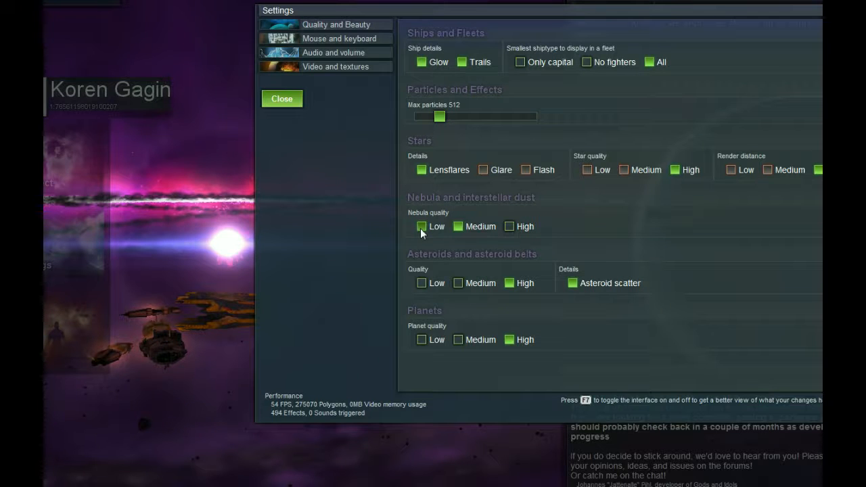
pyautogui.click(459, 226)
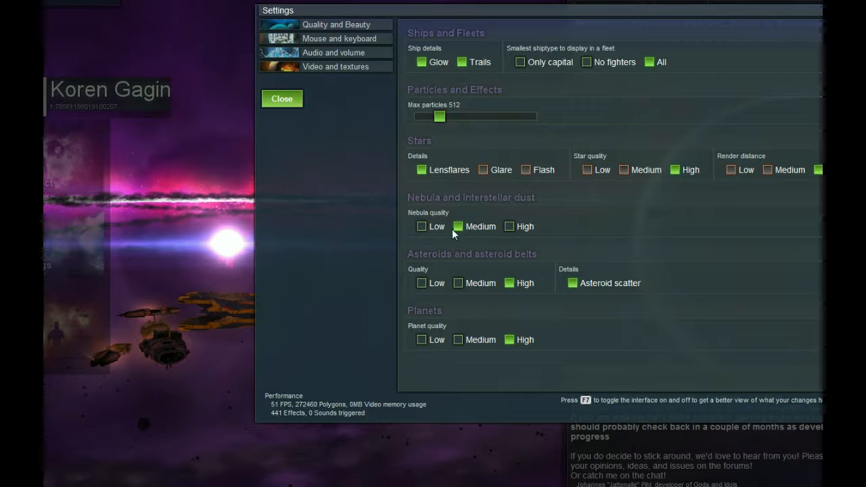
pyautogui.click(509, 226)
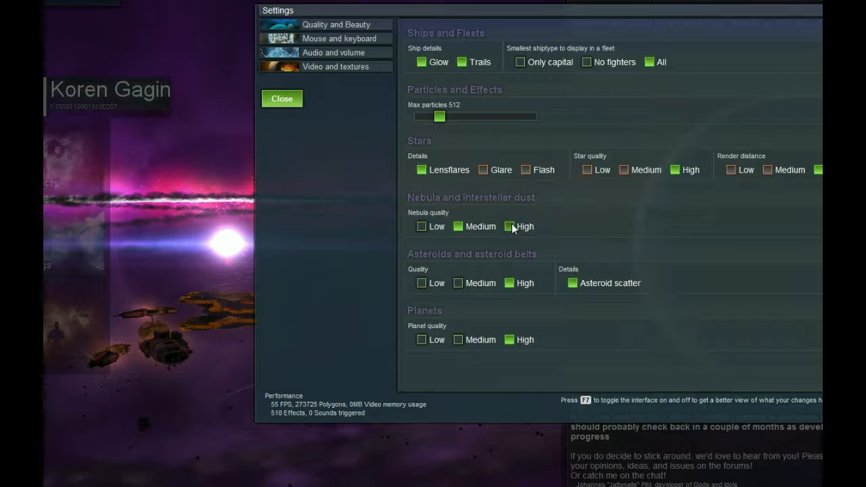
pyautogui.click(421, 226)
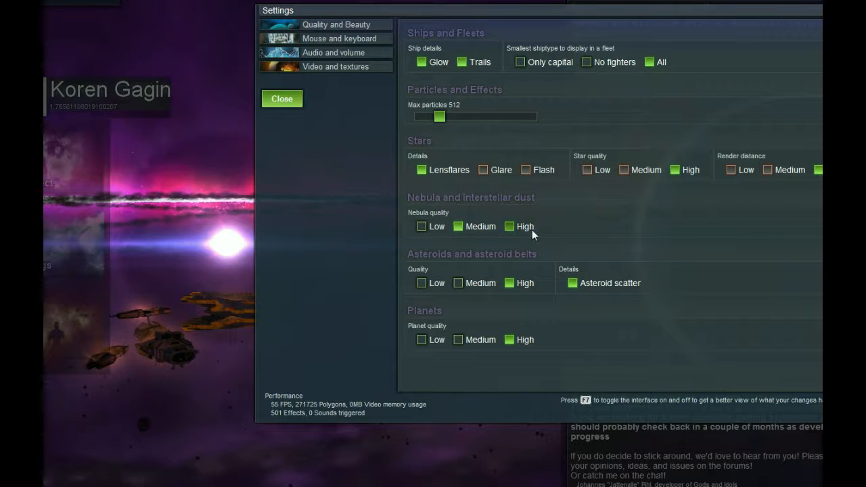
pyautogui.click(509, 226)
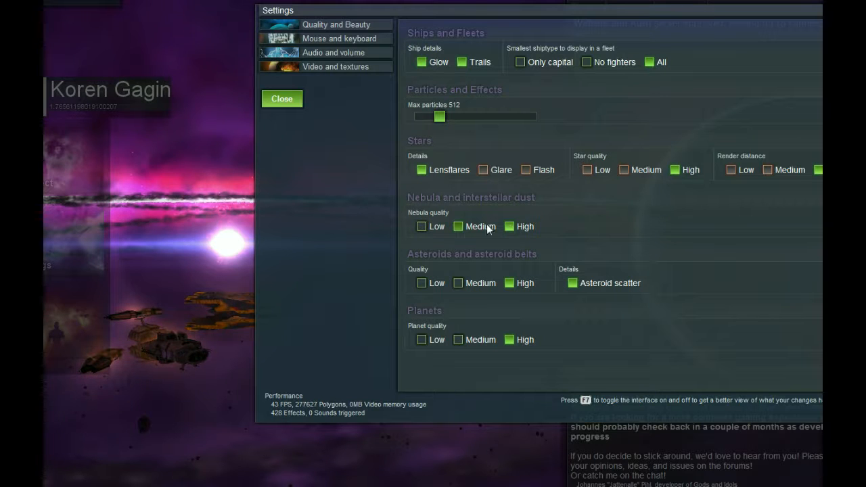
pyautogui.click(509, 226)
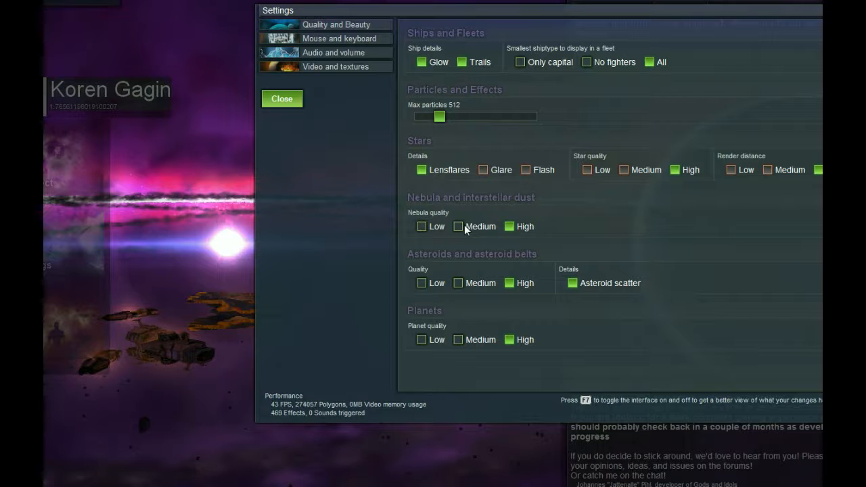
pyautogui.moveTo(459, 238)
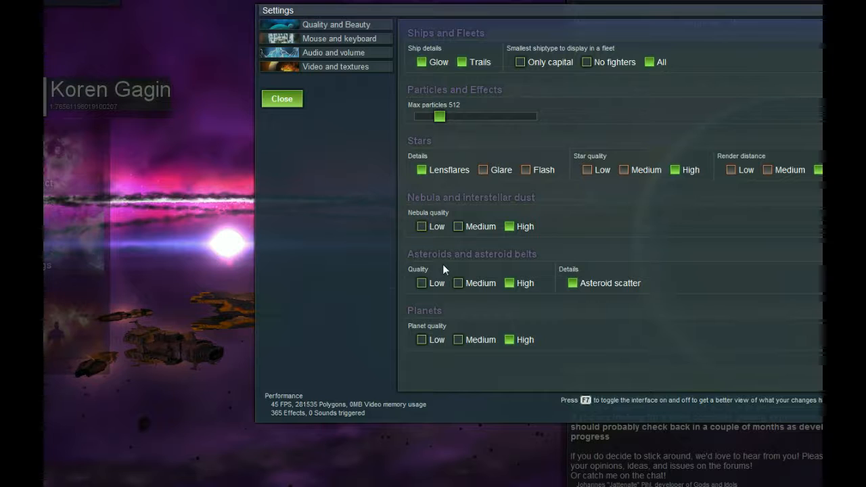
pyautogui.moveTo(528, 26)
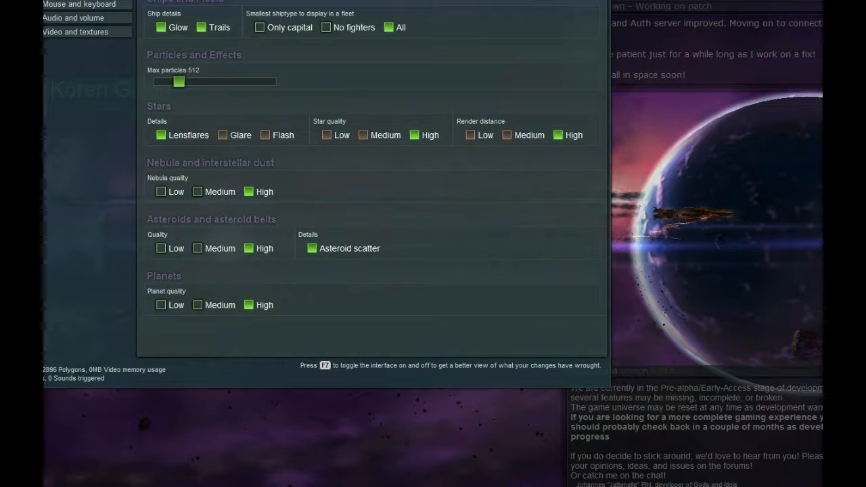
pyautogui.click(161, 248)
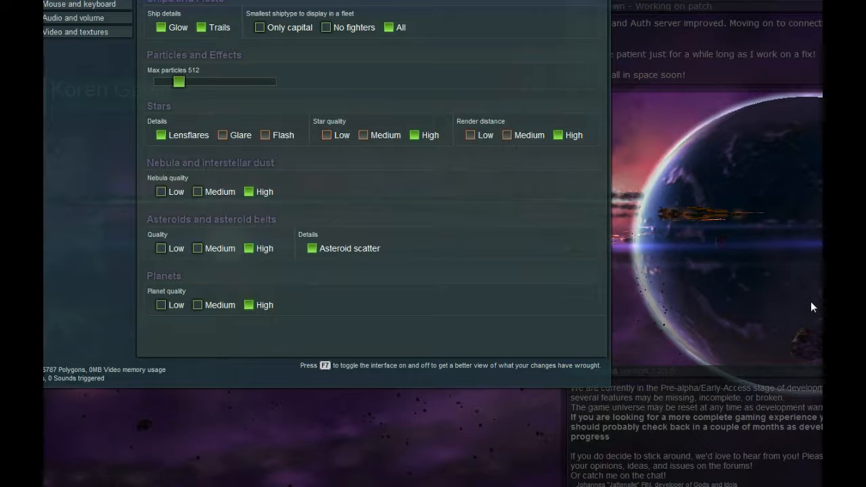
pyautogui.moveTo(281, 263)
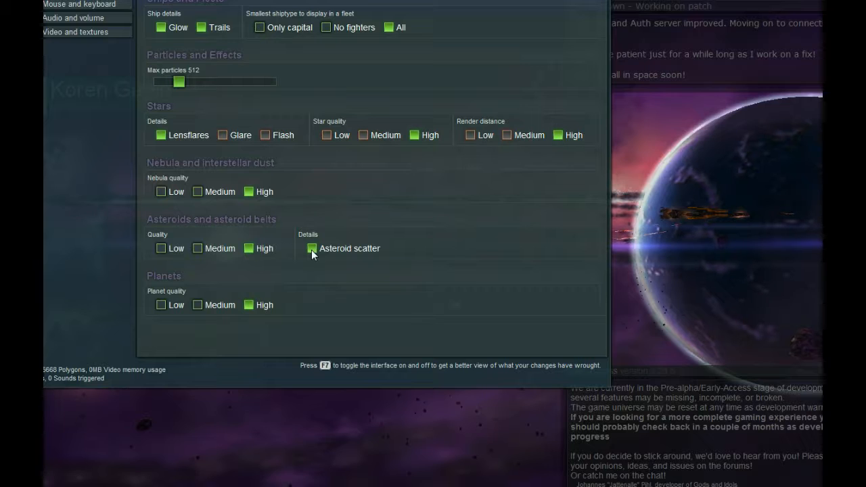
pyautogui.click(312, 249)
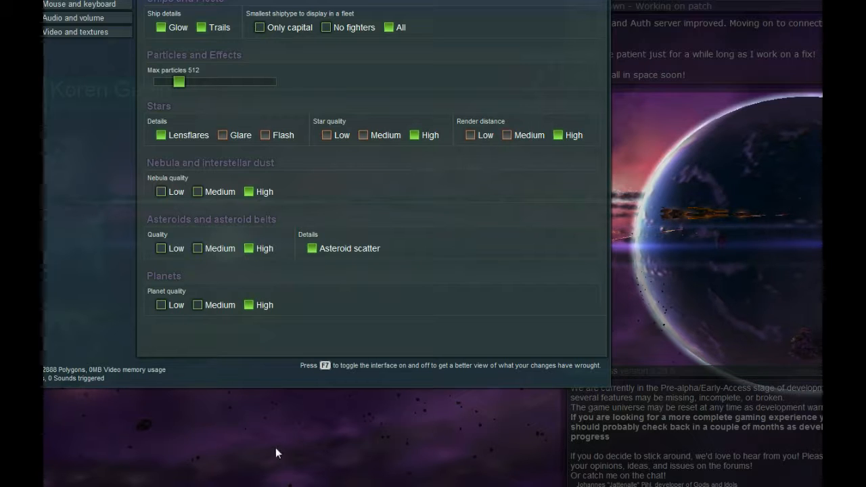
pyautogui.moveTo(450, 423)
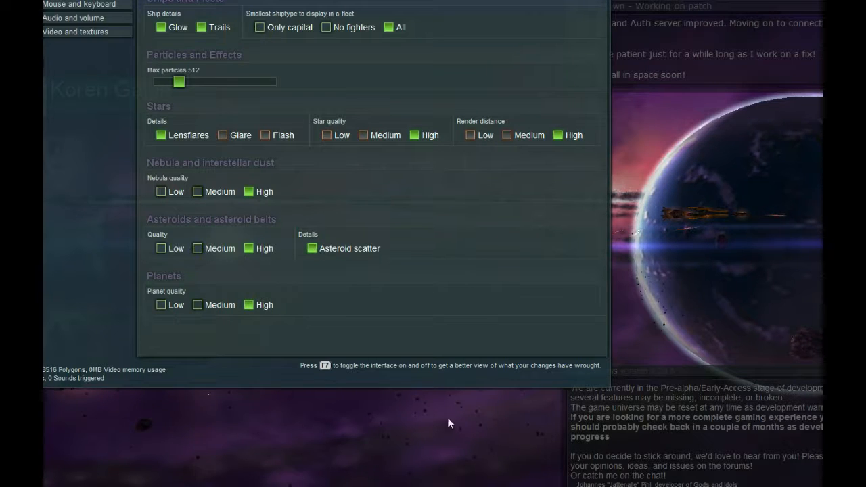
# Cycle Planet quality through Low and Medium, ending with High ticked
pyautogui.click(161, 305)
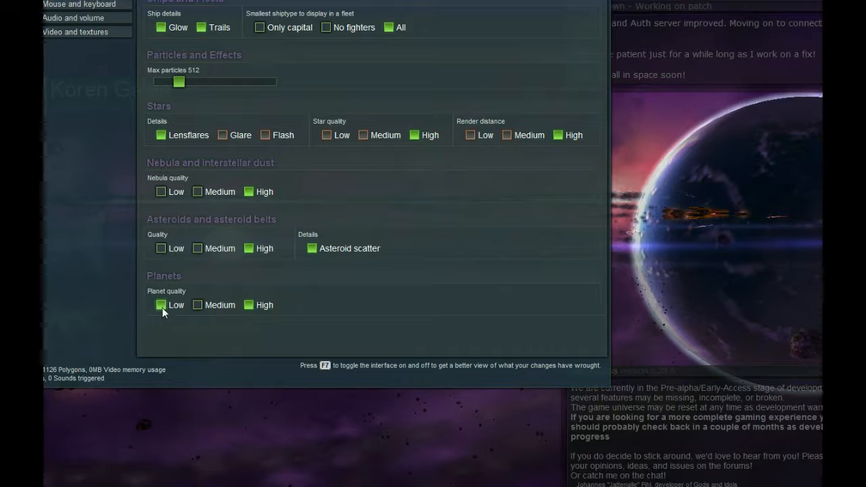
pyautogui.click(197, 305)
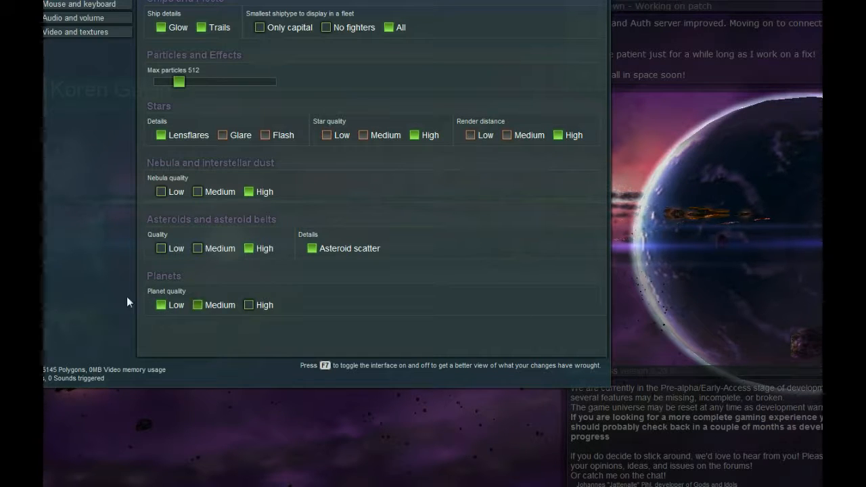
pyautogui.click(197, 304)
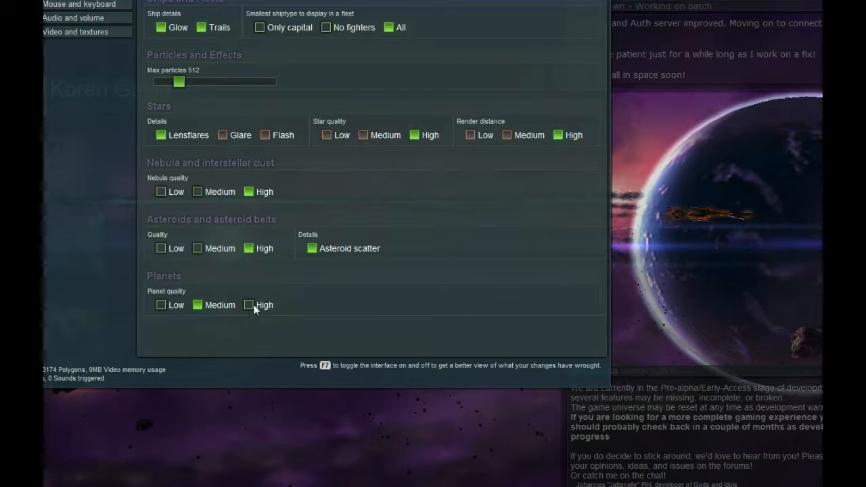
pyautogui.click(249, 305)
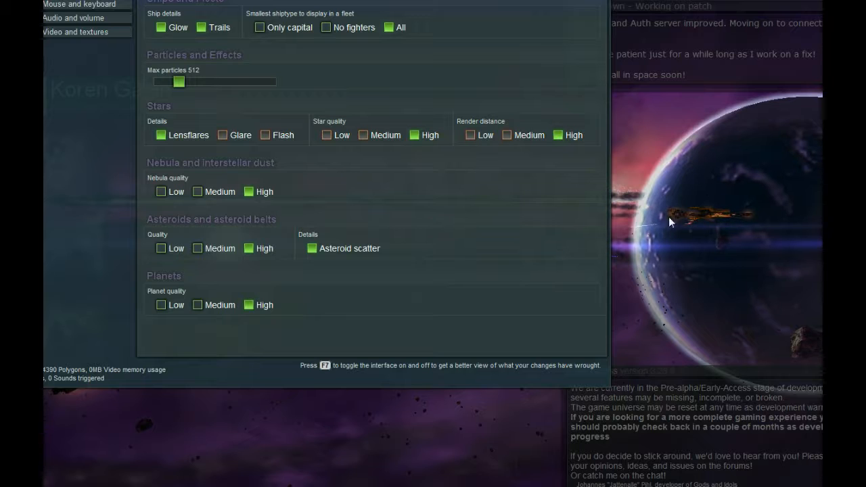
pyautogui.moveTo(757, 324)
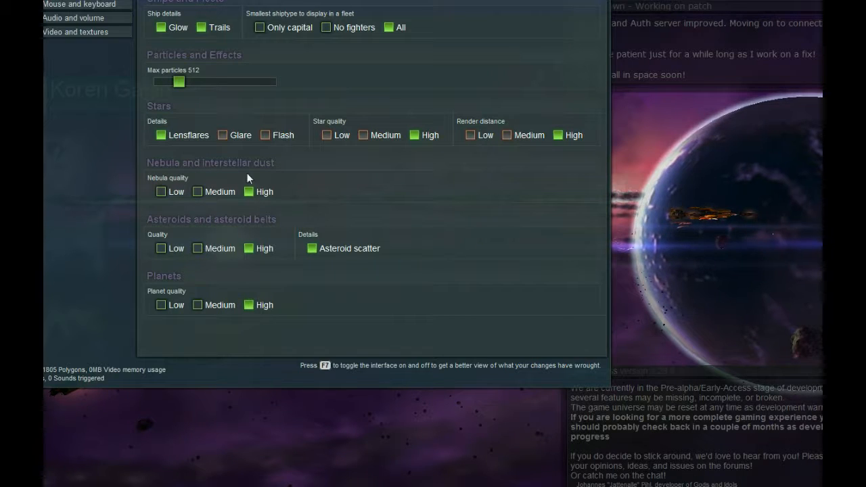
# Show the Mouse and keyboard settings page with invert mouse and customization notice
pyautogui.click(79, 4)
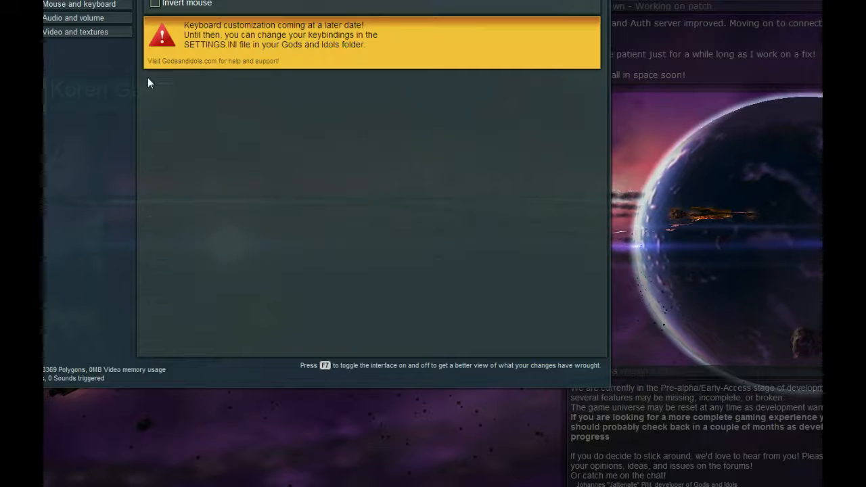
pyautogui.moveTo(283, 228)
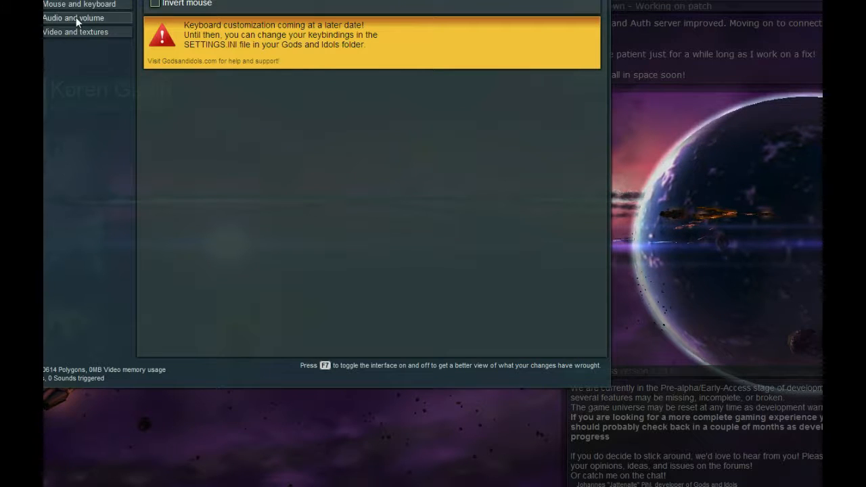
pyautogui.moveTo(331, 263)
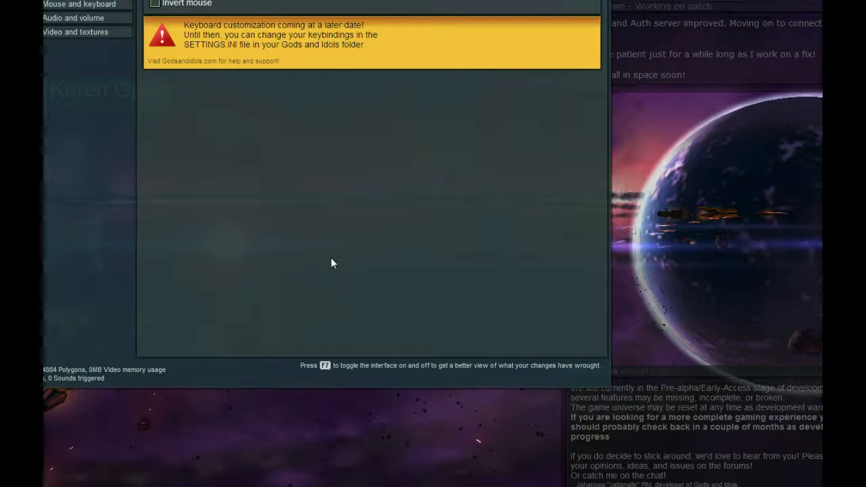
# Open Audio and volume and slide Ambient volume up, then leave it at a low level
pyautogui.click(73, 18)
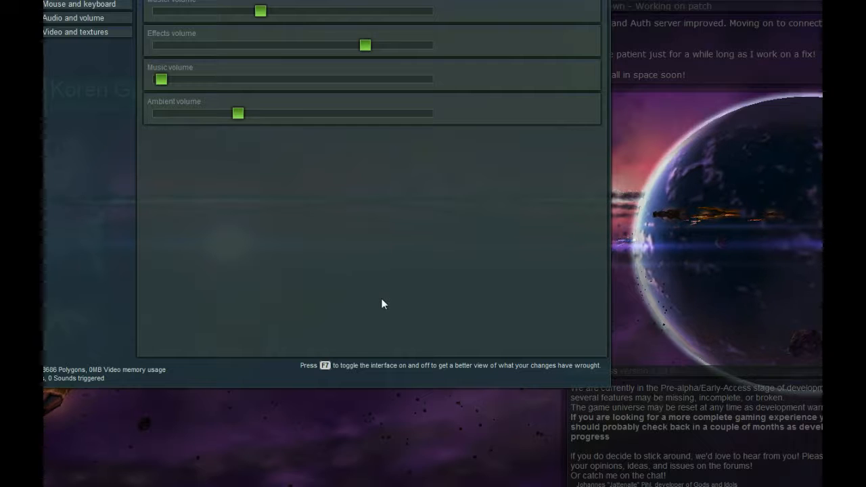
pyautogui.moveTo(245, 32)
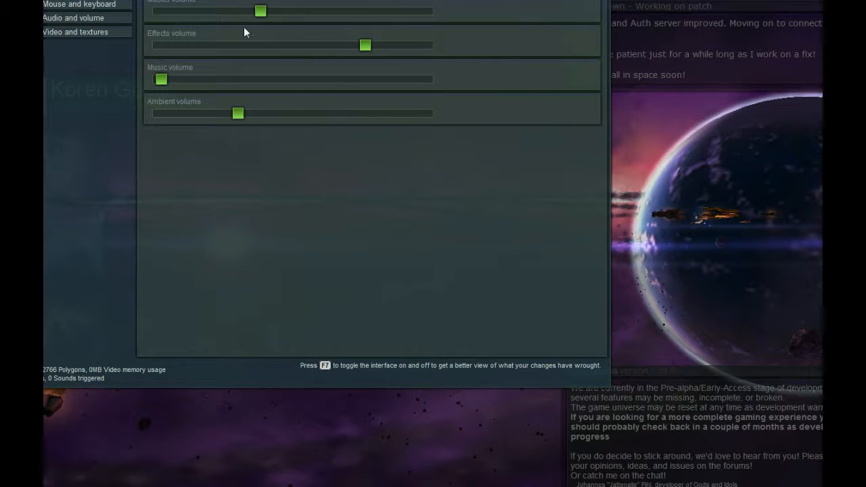
pyautogui.moveTo(266, 21)
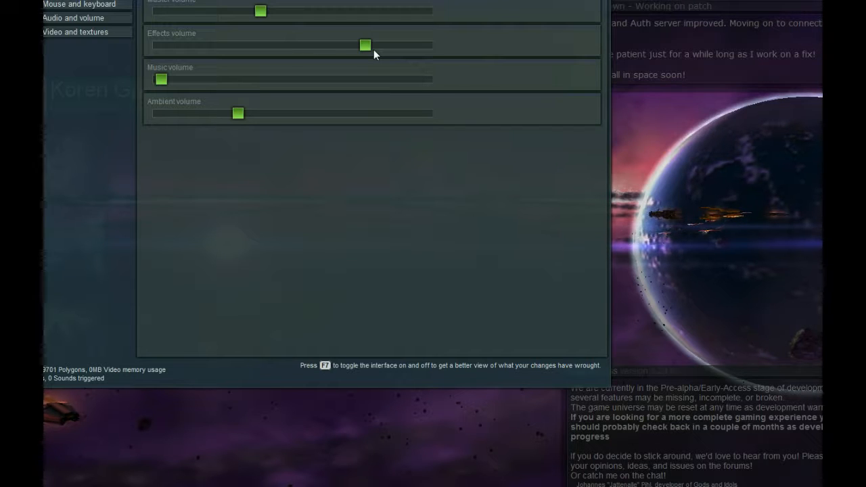
pyautogui.moveTo(276, 87)
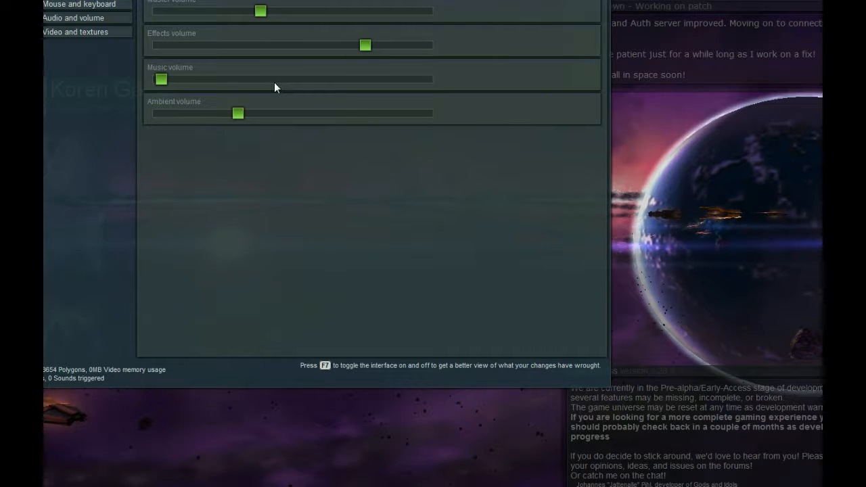
pyautogui.moveTo(297, 175)
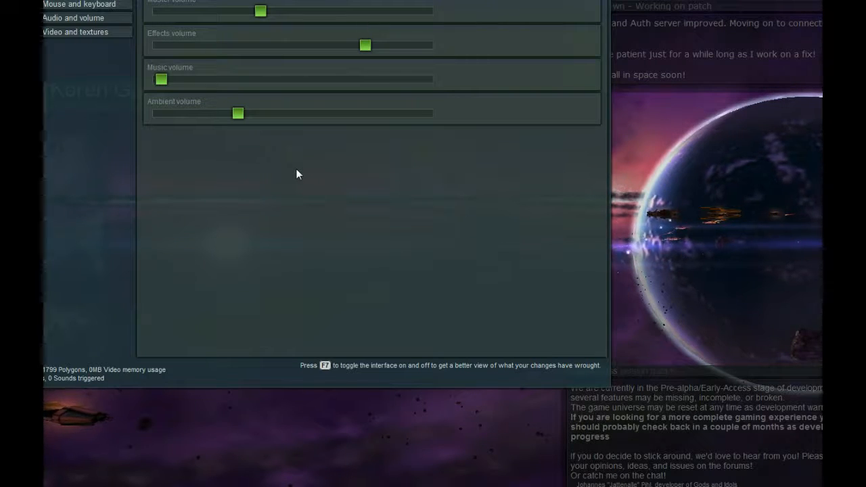
pyautogui.moveTo(239, 113); pyautogui.dragTo(261, 113)
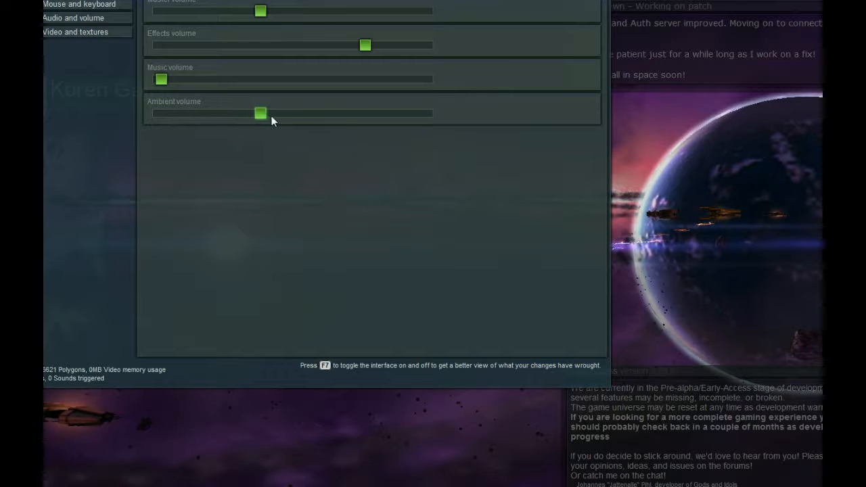
pyautogui.moveTo(261, 113); pyautogui.dragTo(363, 113)
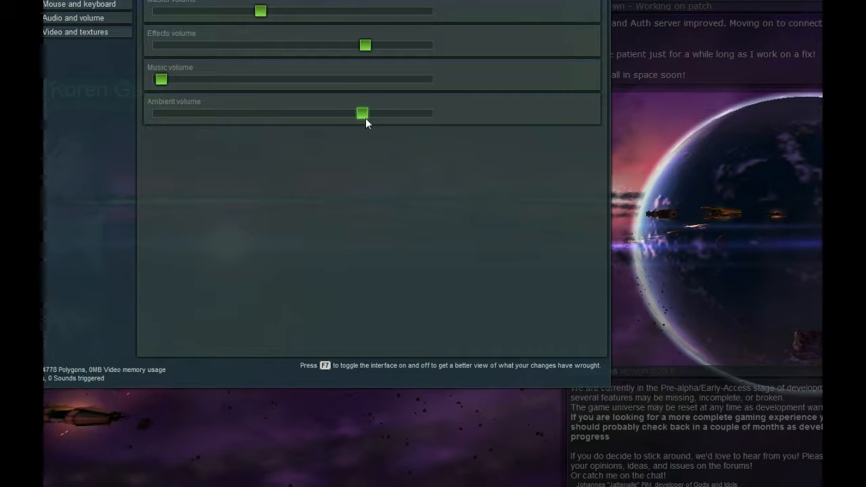
pyautogui.moveTo(362, 113); pyautogui.dragTo(298, 113)
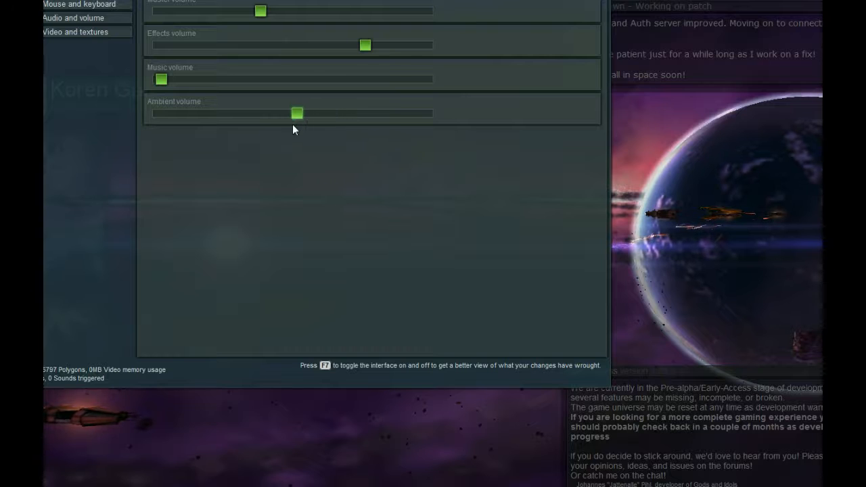
pyautogui.moveTo(298, 113); pyautogui.dragTo(205, 113)
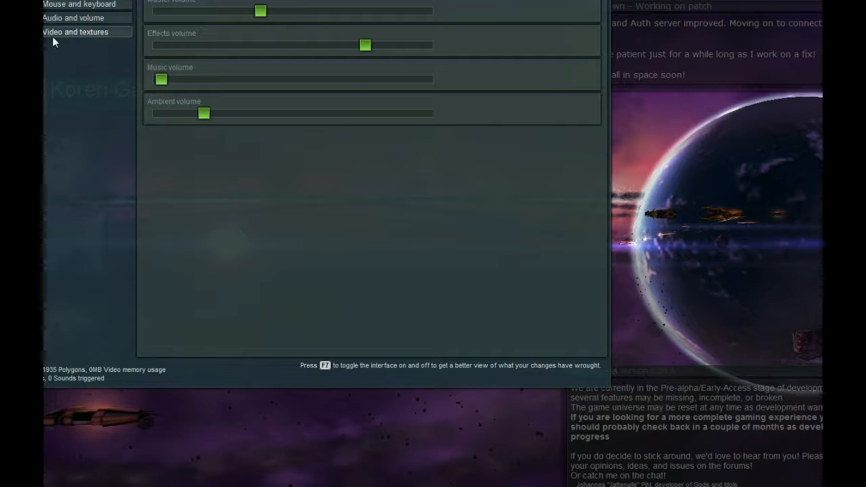
# Open Video and textures and slide anti-aliasing through 8X, 16X, 2X to Supersampling 4X
pyautogui.click(75, 32)
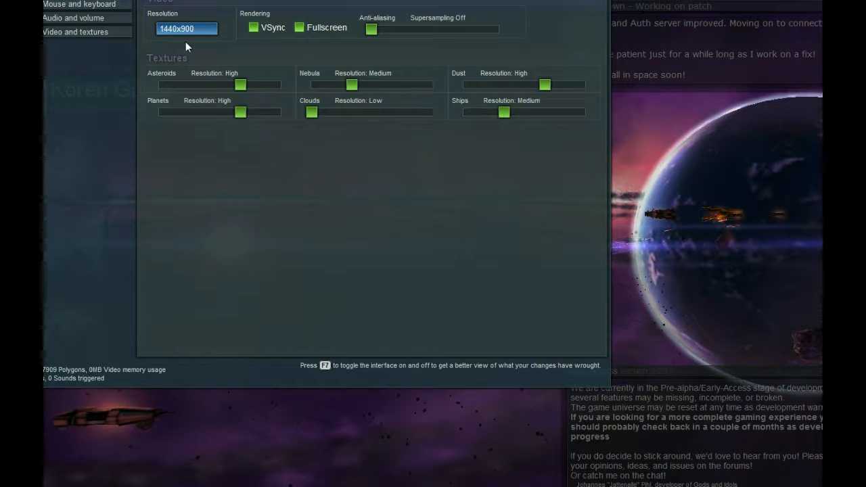
pyautogui.moveTo(216, 45)
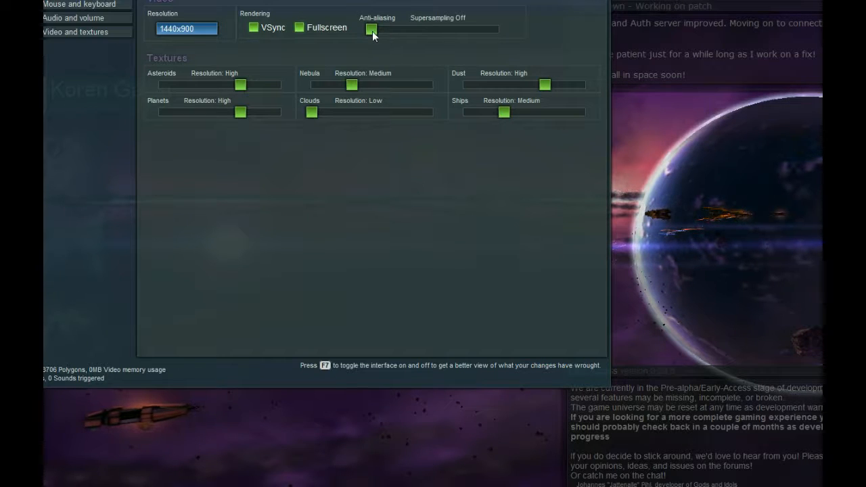
pyautogui.moveTo(373, 29); pyautogui.dragTo(468, 29)
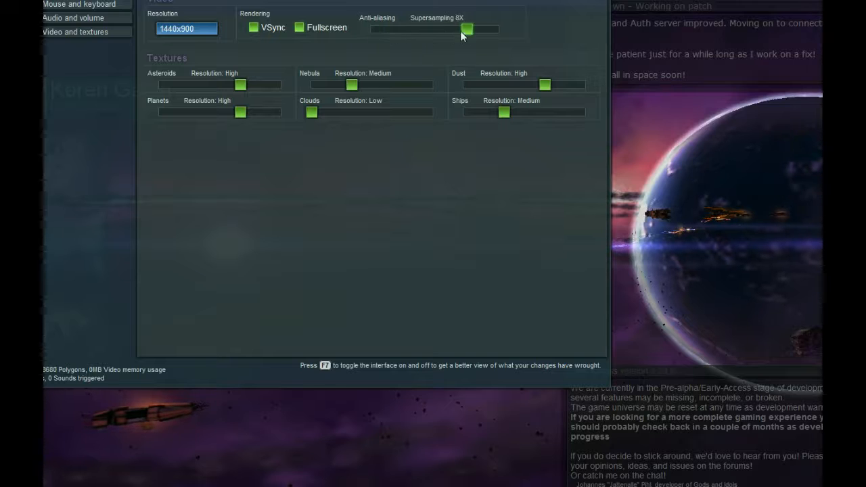
pyautogui.moveTo(469, 29); pyautogui.dragTo(498, 28)
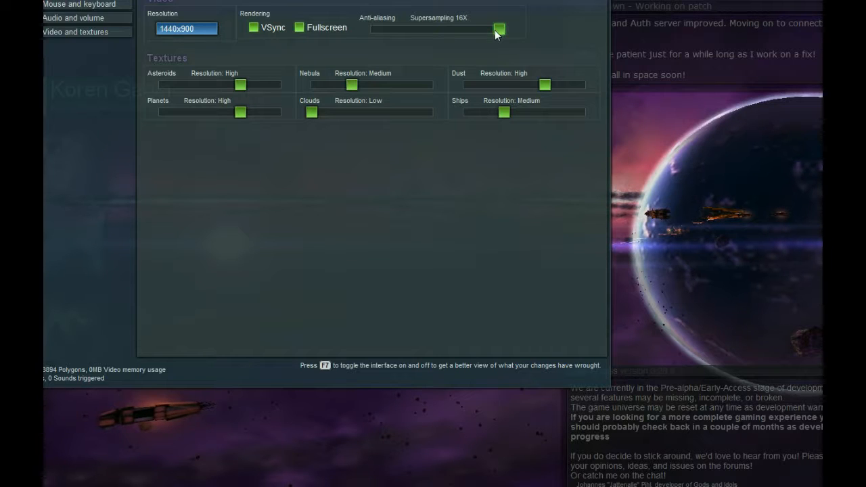
pyautogui.moveTo(497, 28); pyautogui.dragTo(403, 29)
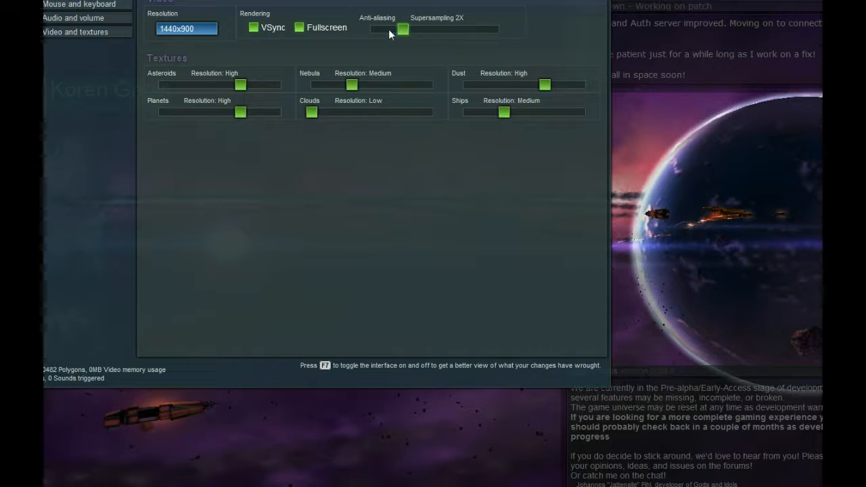
pyautogui.moveTo(403, 29); pyautogui.dragTo(435, 29)
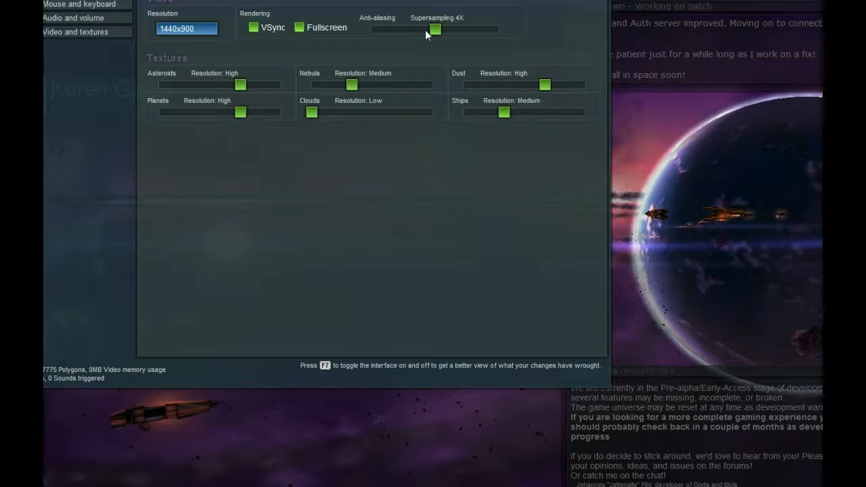
pyautogui.moveTo(188, 195)
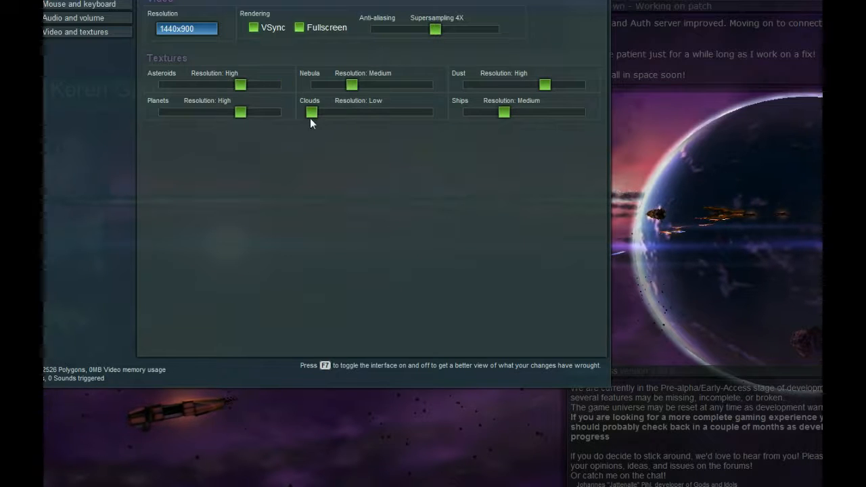
pyautogui.moveTo(325, 117)
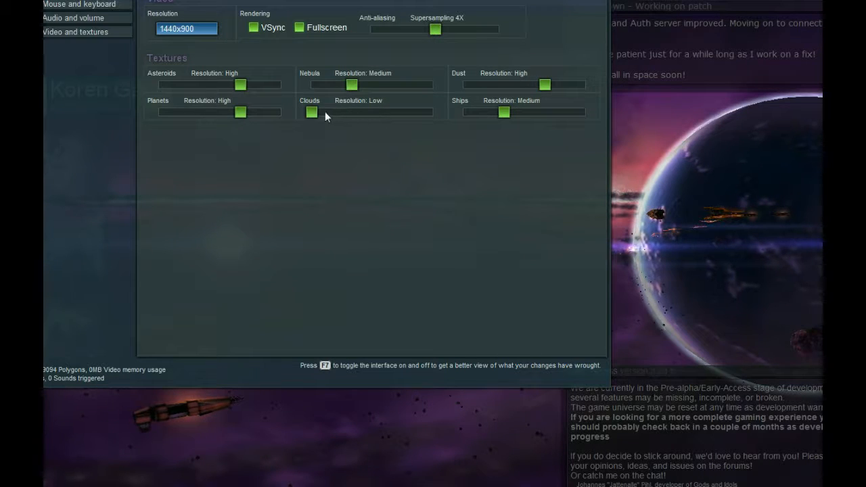
# Leave clouds Low and dust High, set Ships texture resolution to High, then close the menu
pyautogui.moveTo(310, 112); pyautogui.dragTo(393, 112)
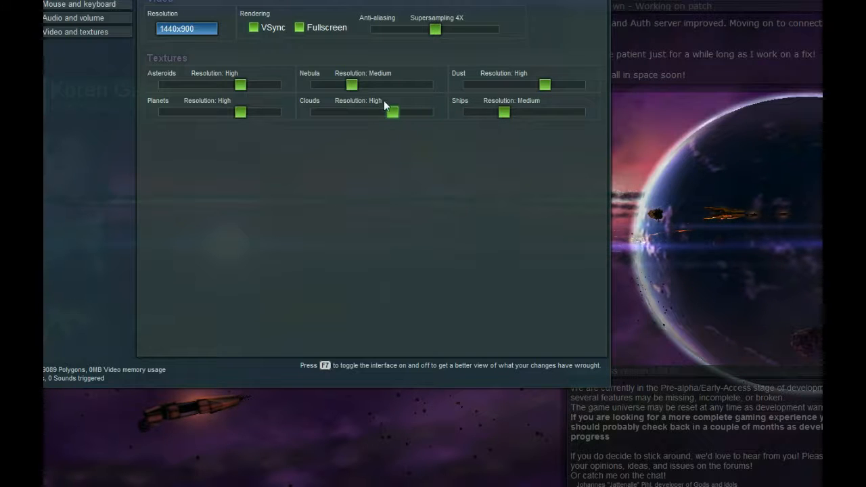
pyautogui.moveTo(394, 113); pyautogui.dragTo(311, 112)
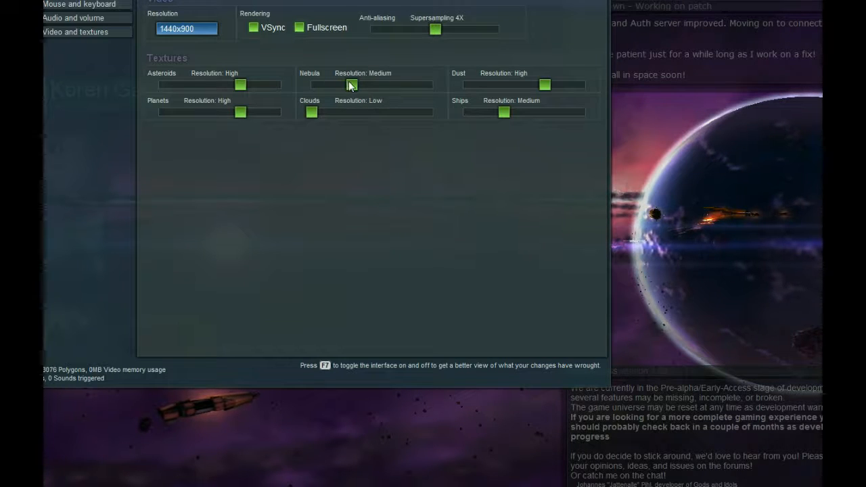
pyautogui.moveTo(351, 84); pyautogui.dragTo(392, 84)
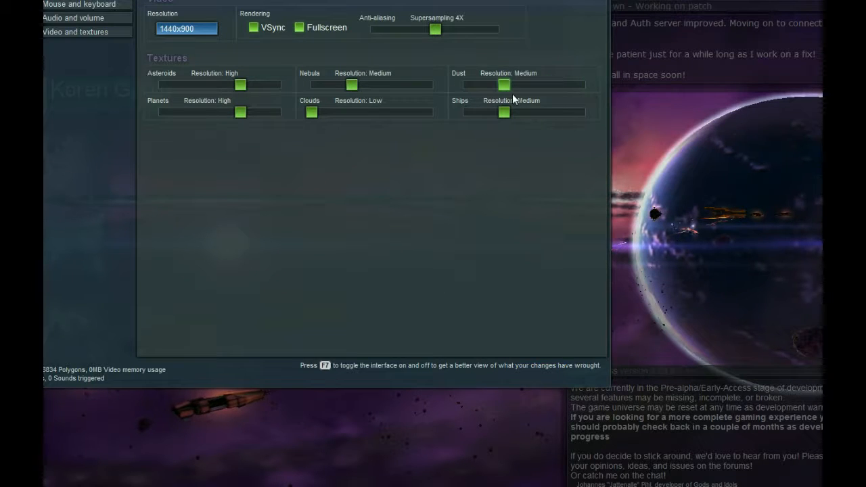
pyautogui.moveTo(504, 84); pyautogui.dragTo(544, 84)
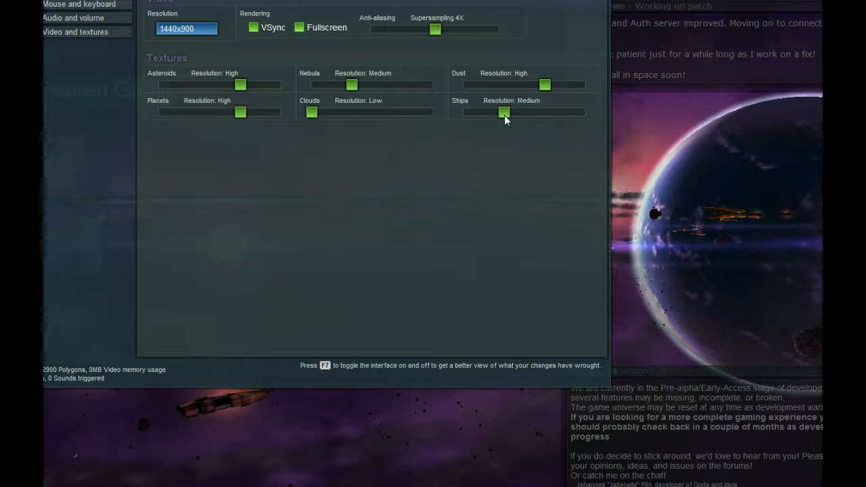
pyautogui.moveTo(504, 113); pyautogui.dragTo(545, 112)
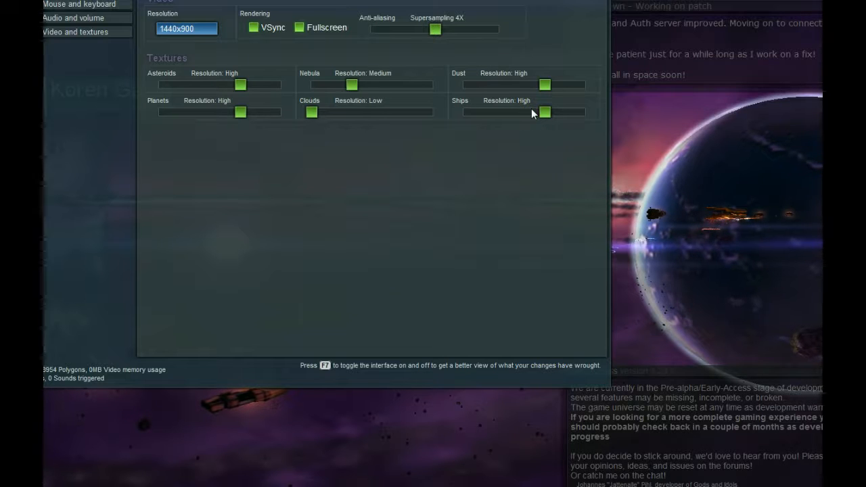
pyautogui.moveTo(425, 367)
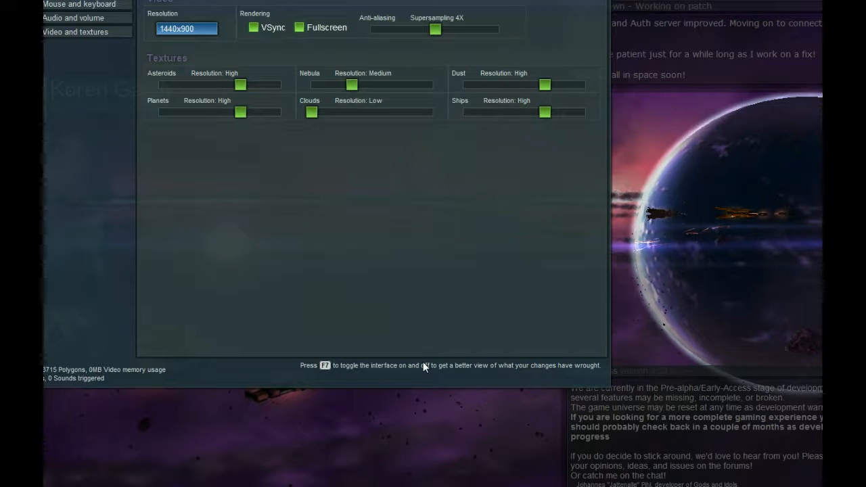
pyautogui.press('f7')
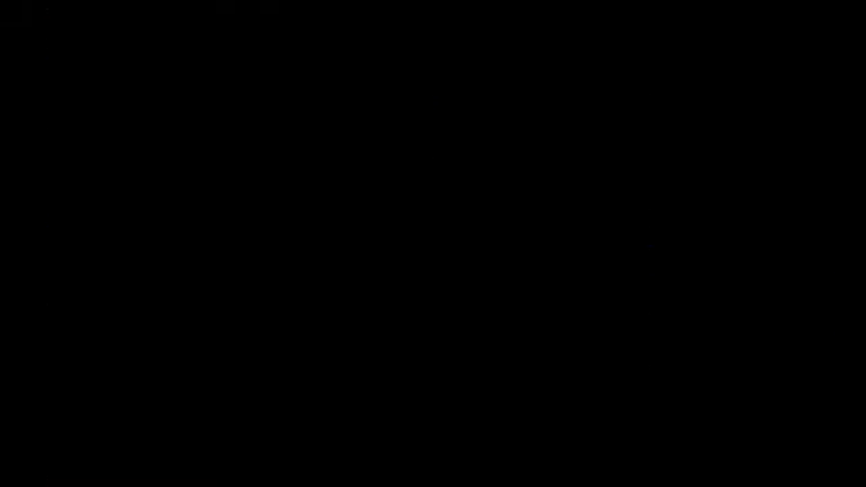